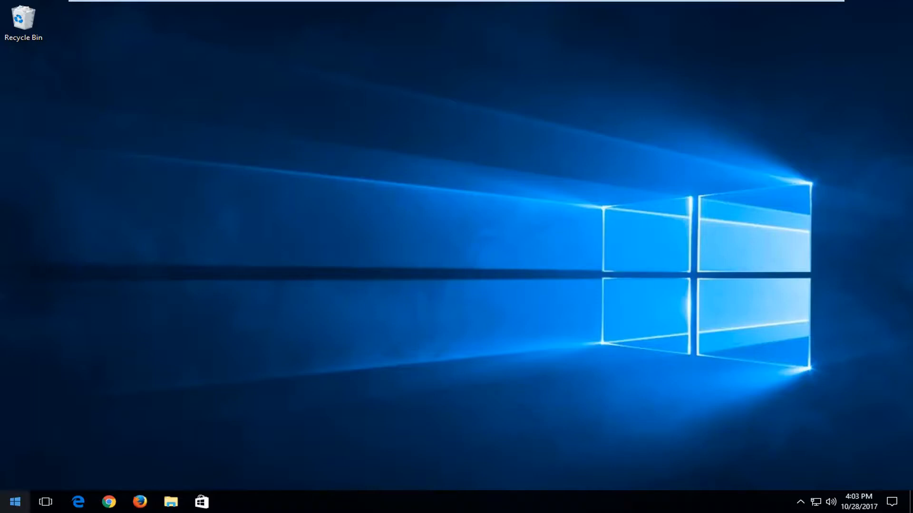
- Search the Start menu for 'services'
{"action": "left_click", "coordinate": [14, 501]}
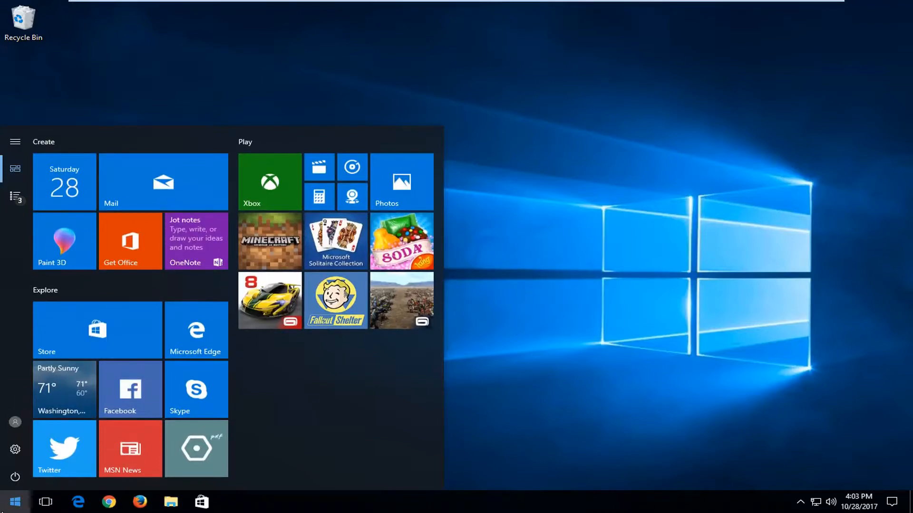
{"action": "type", "text": "services"}
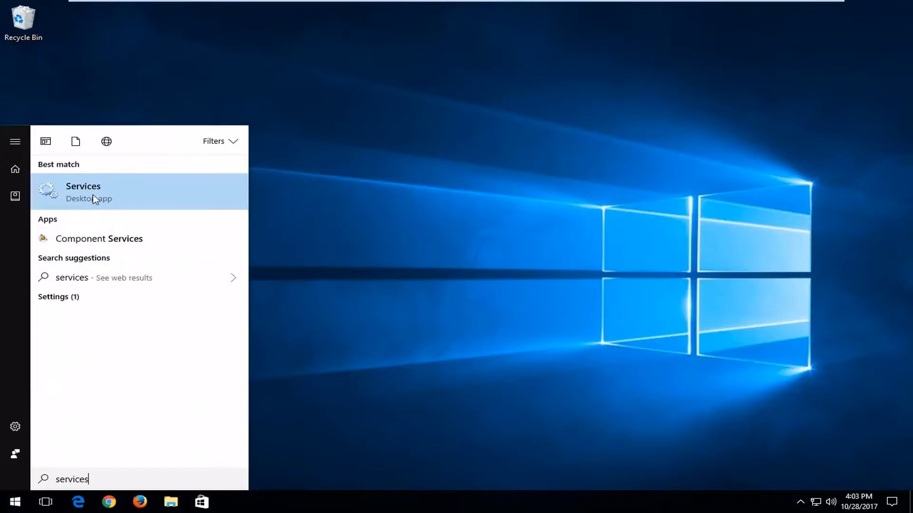
- Launch the Services desktop app and select the App Readiness service
{"action": "left_click", "coordinate": [83, 192]}
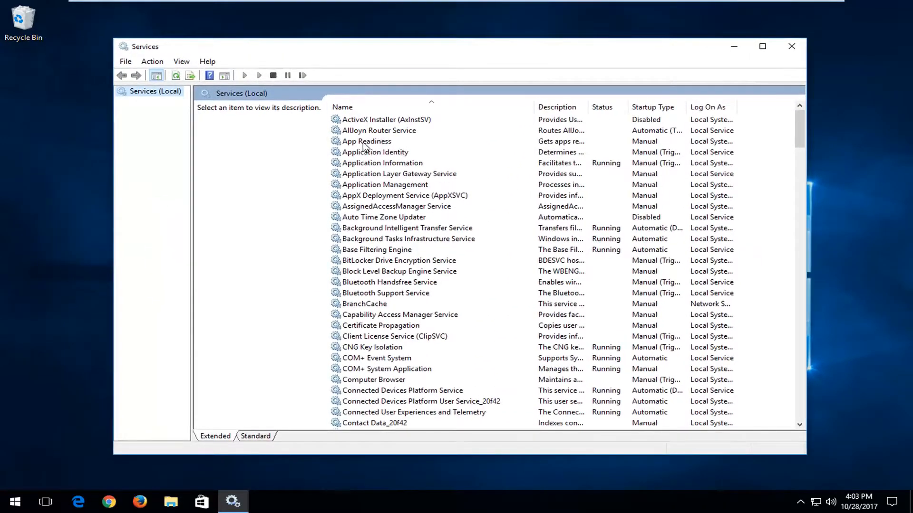
{"action": "left_click", "coordinate": [366, 141]}
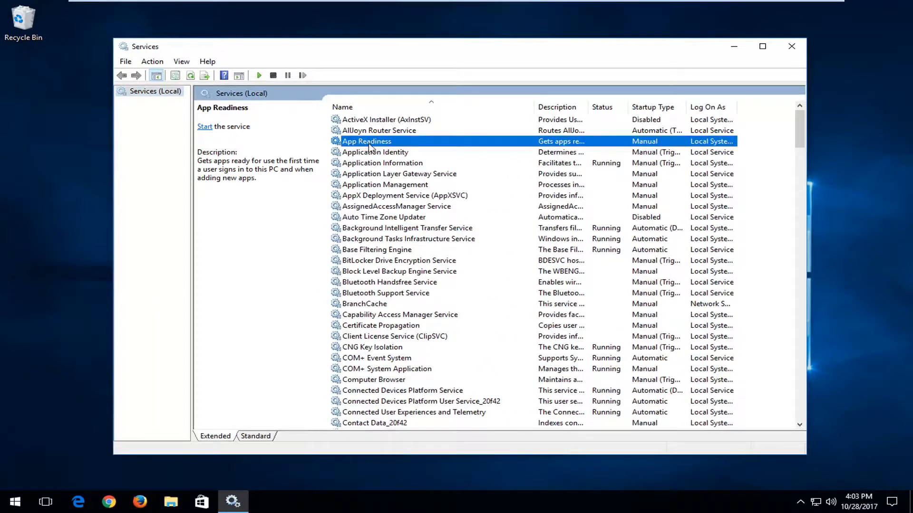
- Save App Readiness with an Automatic startup type and close the Services window
{"action": "double_click", "coordinate": [366, 141]}
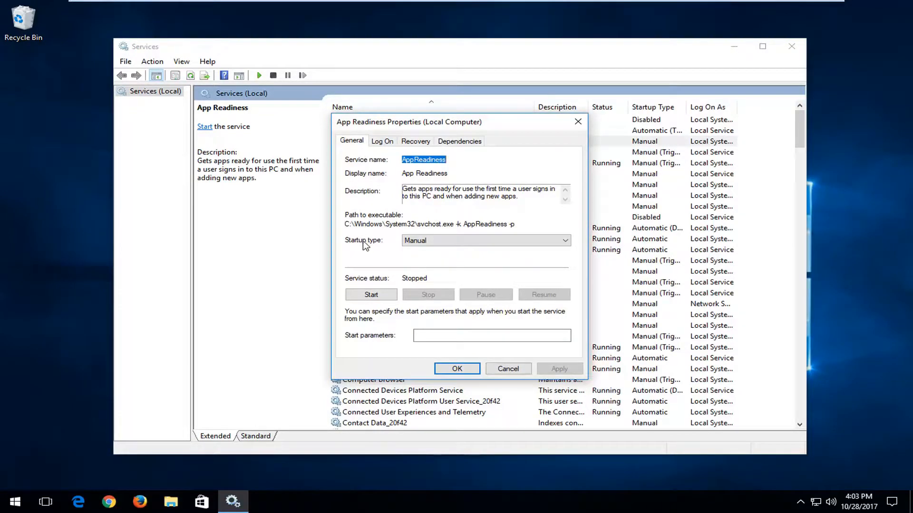
{"action": "left_click", "coordinate": [484, 240]}
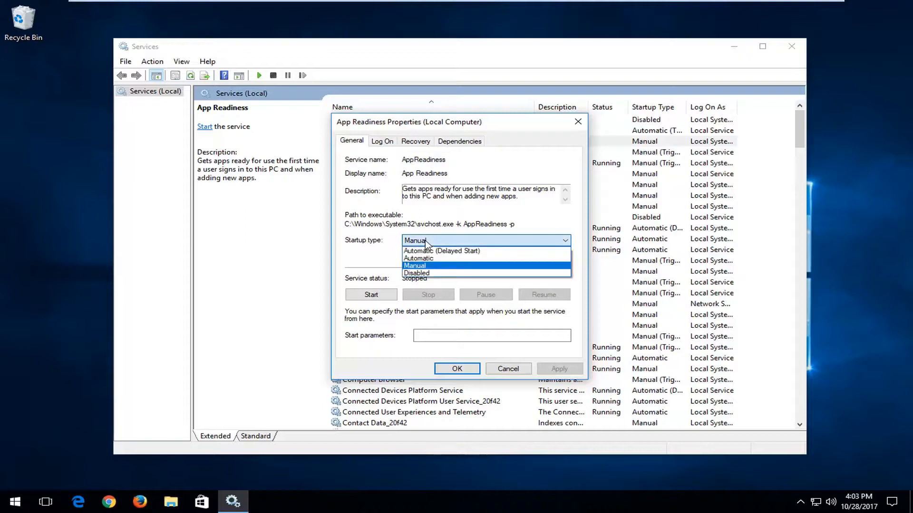
{"action": "left_click", "coordinate": [418, 258]}
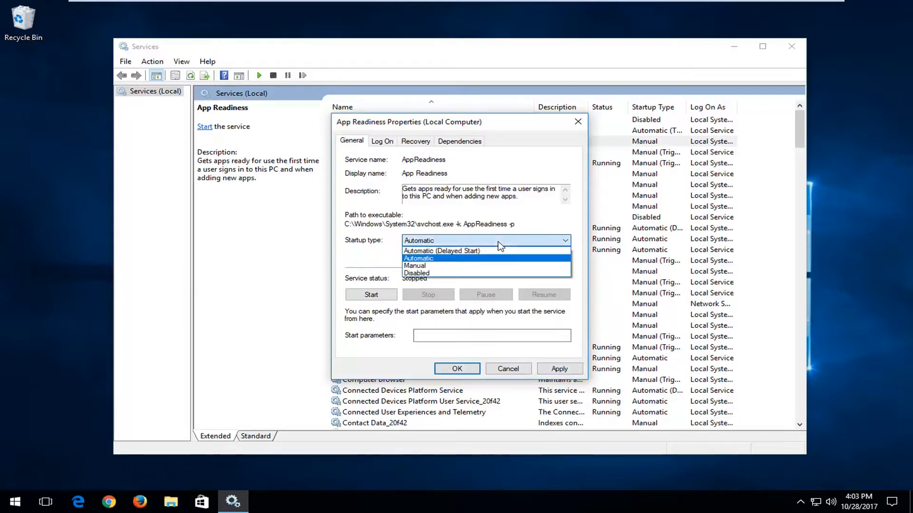
{"action": "left_click", "coordinate": [417, 273]}
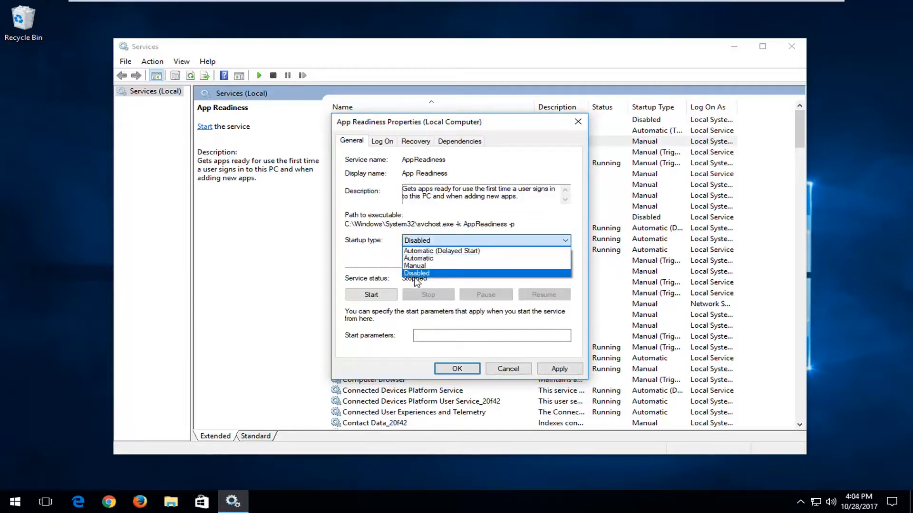
{"action": "left_click", "coordinate": [415, 273]}
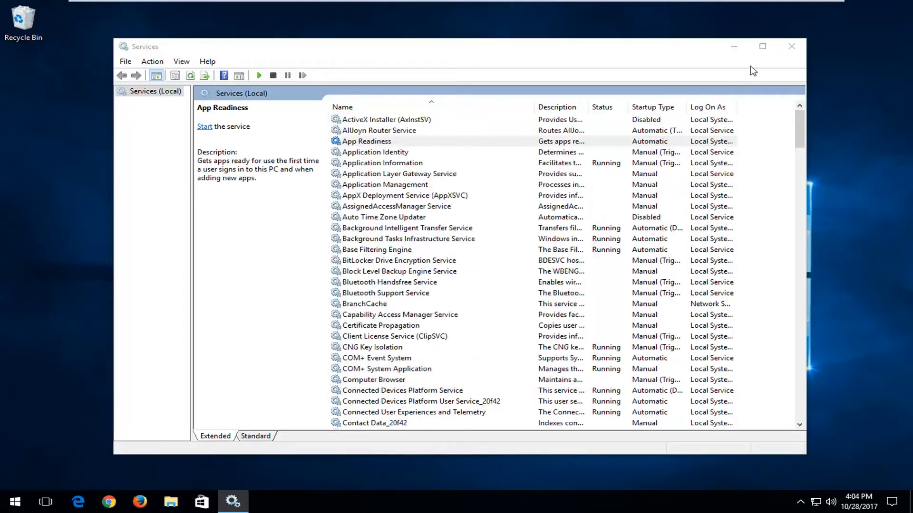
{"action": "left_click", "coordinate": [791, 46]}
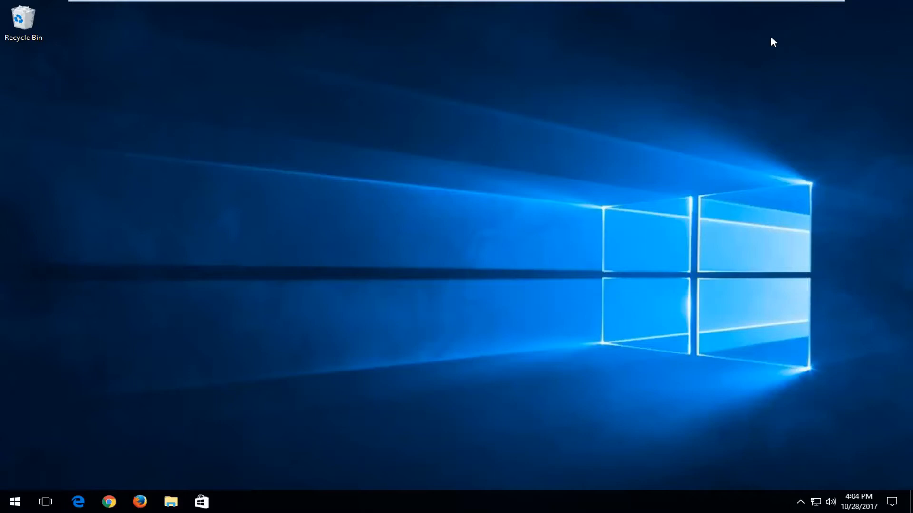